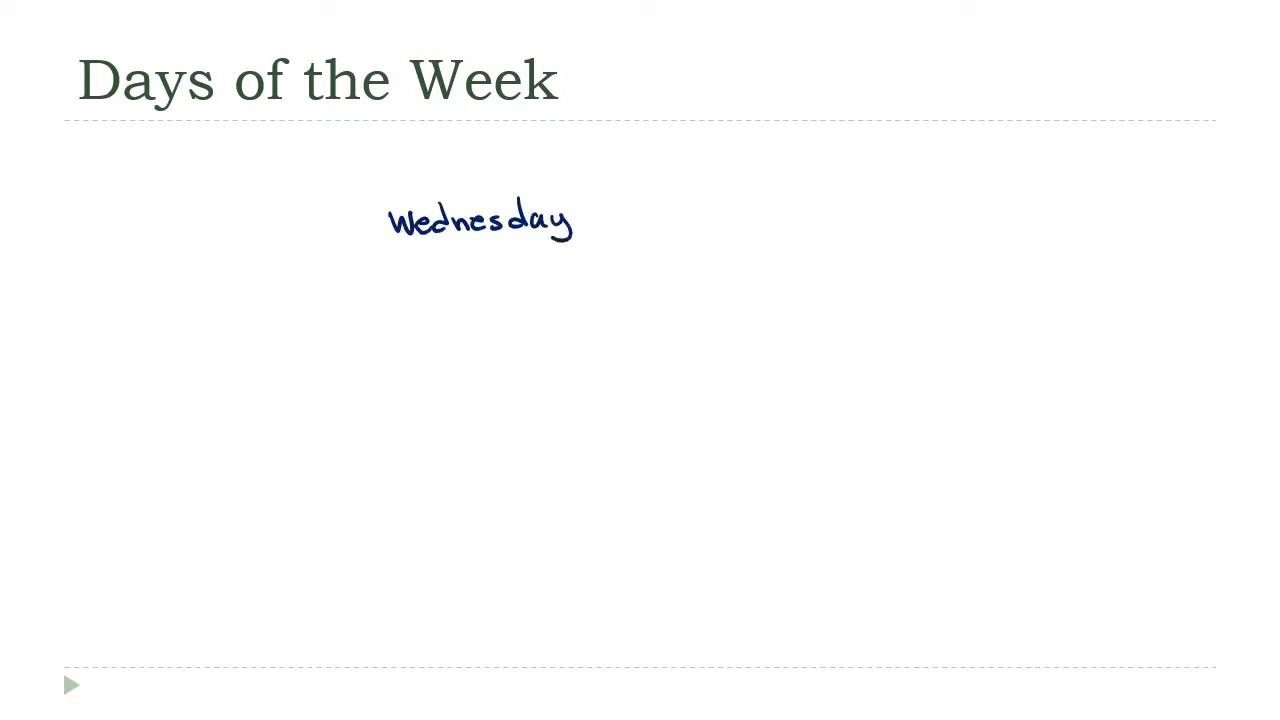
- Handwrite 'Wednesday' with the pen on the Days of the Week slide
left_click_drag(590, 215, 685, 213)
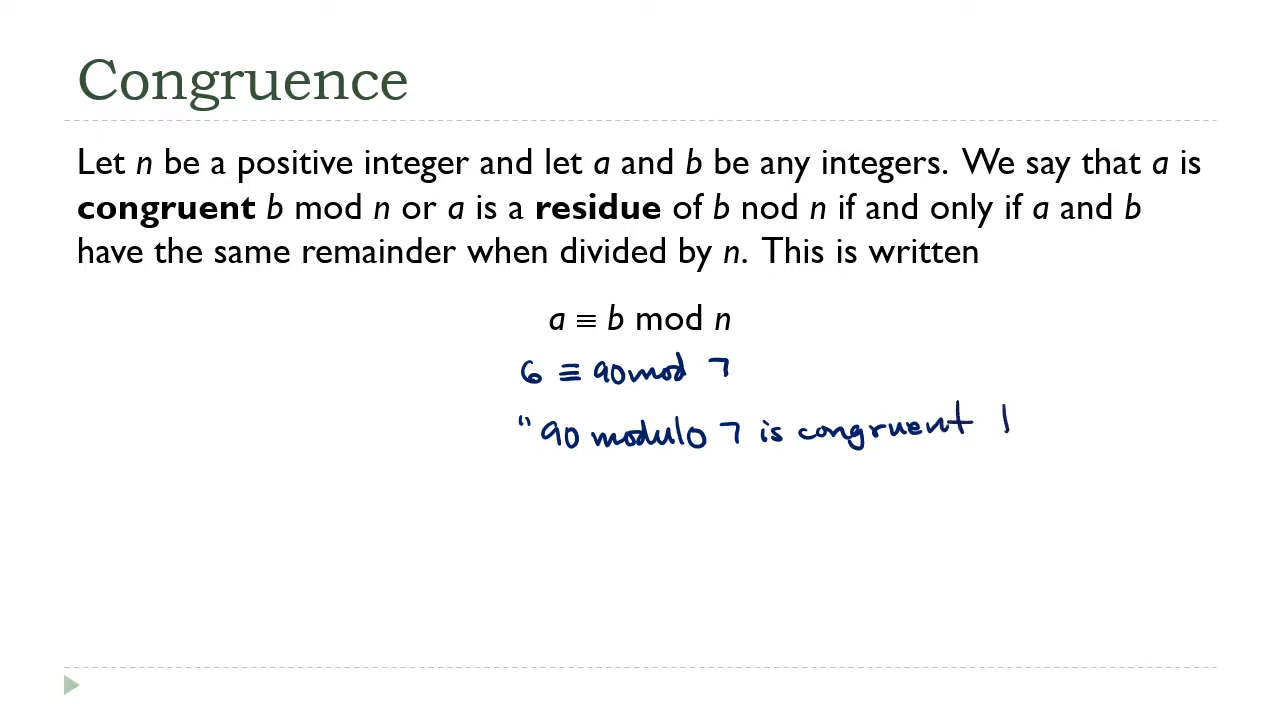
- Finish the handwritten line with 'to 6"', completing '90 modulo 7 is congruent to 6'
type("to 6\"")
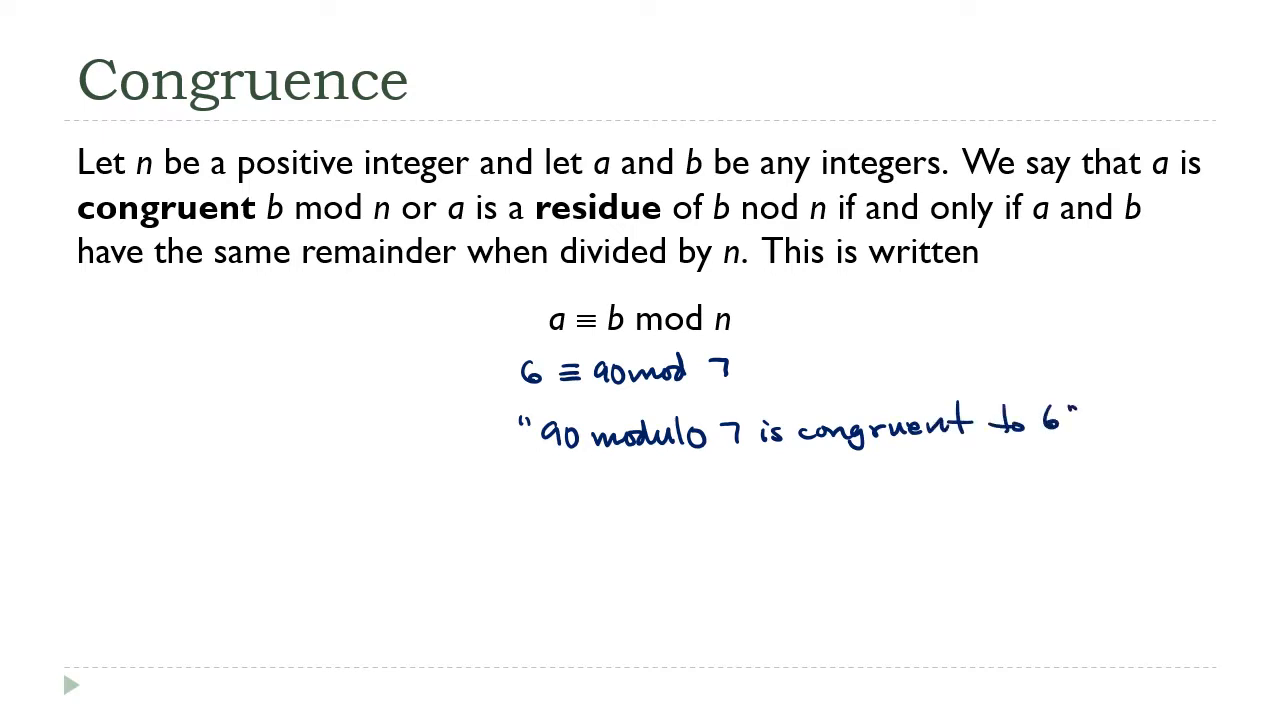